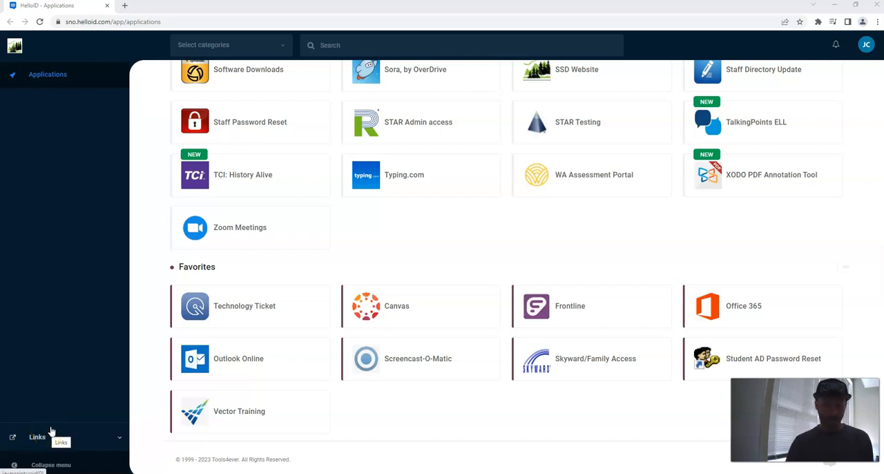
{"action": "mouse_move", "coordinate": [85, 392]}
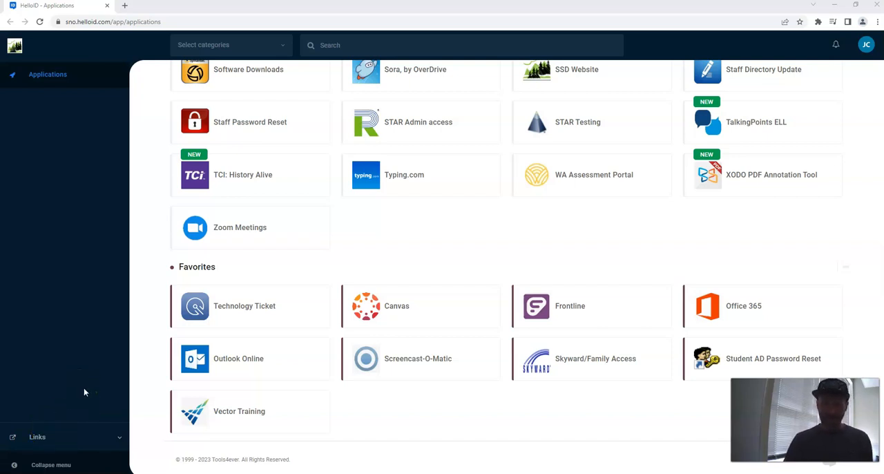
{"action": "mouse_move", "coordinate": [85, 399]}
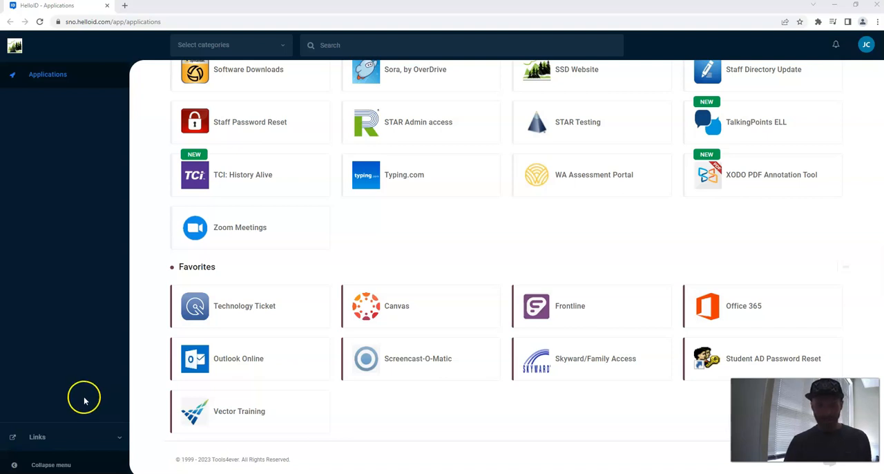
{"action": "mouse_move", "coordinate": [99, 384]}
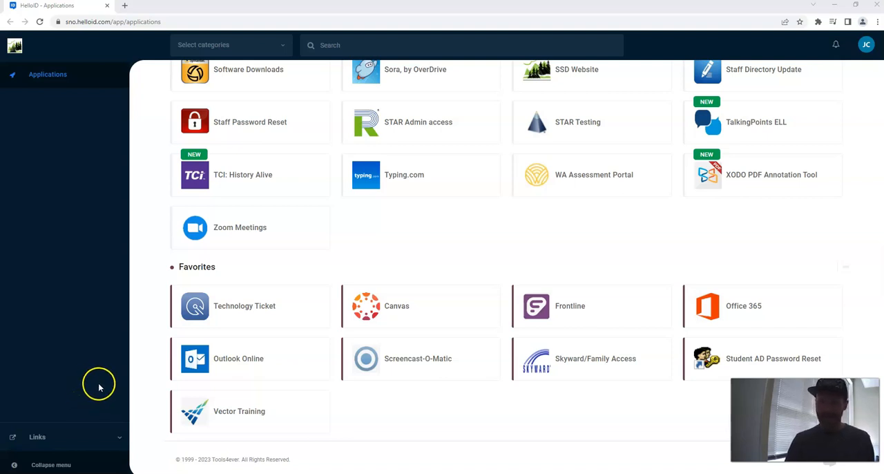
{"action": "mouse_move", "coordinate": [102, 373]}
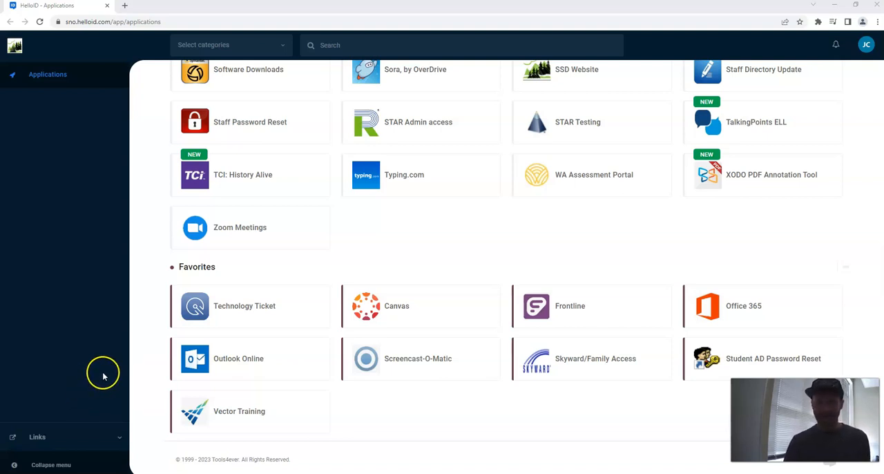
{"action": "mouse_move", "coordinate": [94, 368]}
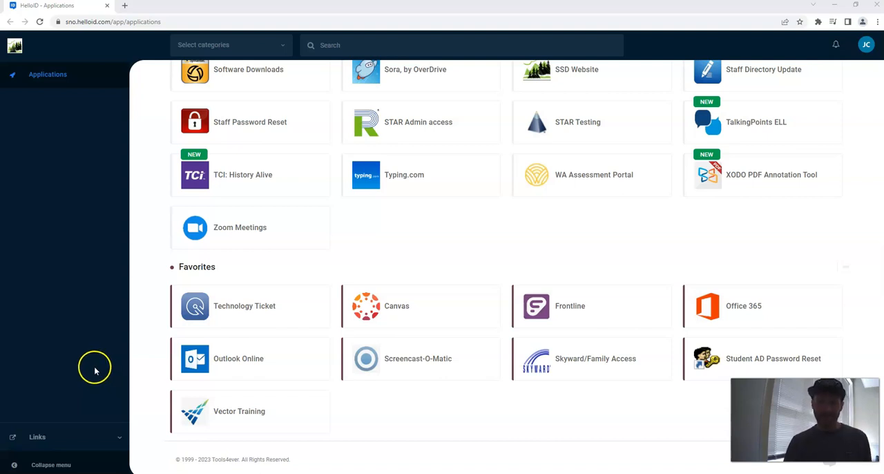
{"action": "mouse_move", "coordinate": [74, 357]}
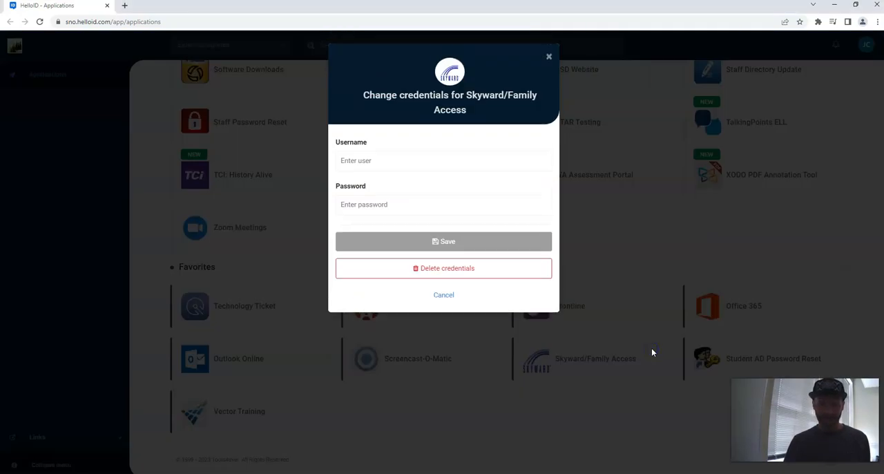
{"action": "mouse_move", "coordinate": [443, 268]}
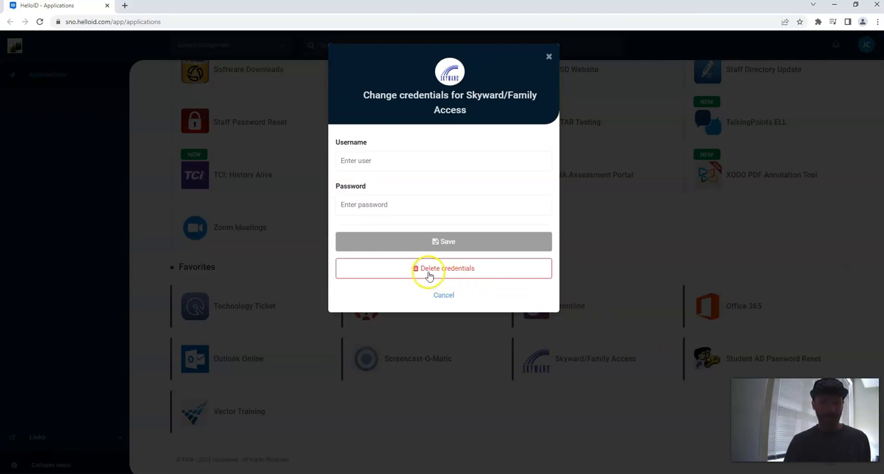
Delete the stored Skyward/Family Access credentials and confirm, returning to the applications dashboard
{"action": "left_click", "coordinate": [443, 268]}
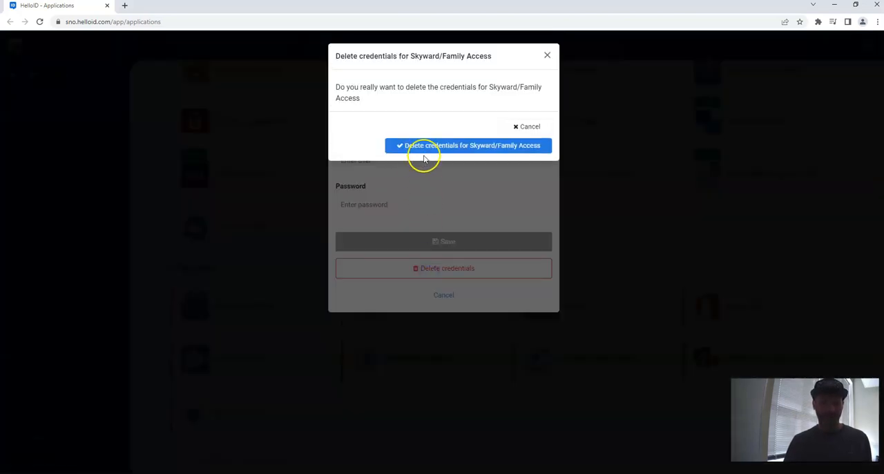
{"action": "left_click", "coordinate": [473, 145]}
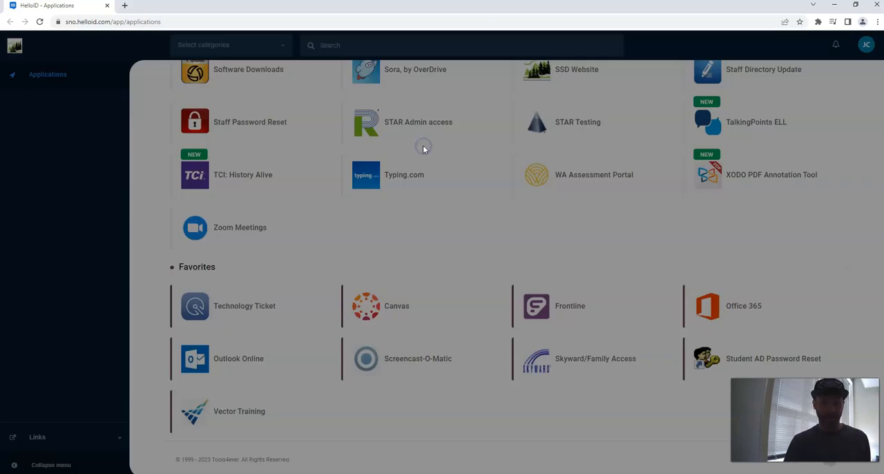
{"action": "left_click", "coordinate": [596, 357]}
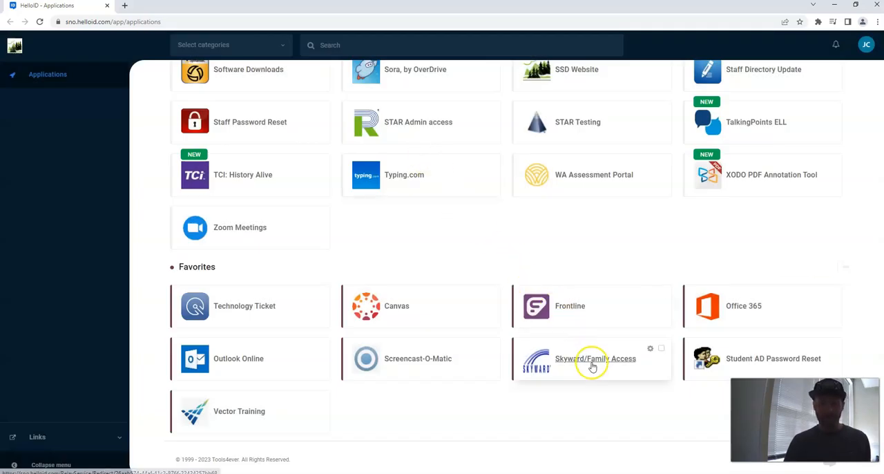
Launch Skyward/Family Access and submit username 'test' with a password on the first-time setup page
{"action": "left_click", "coordinate": [591, 359]}
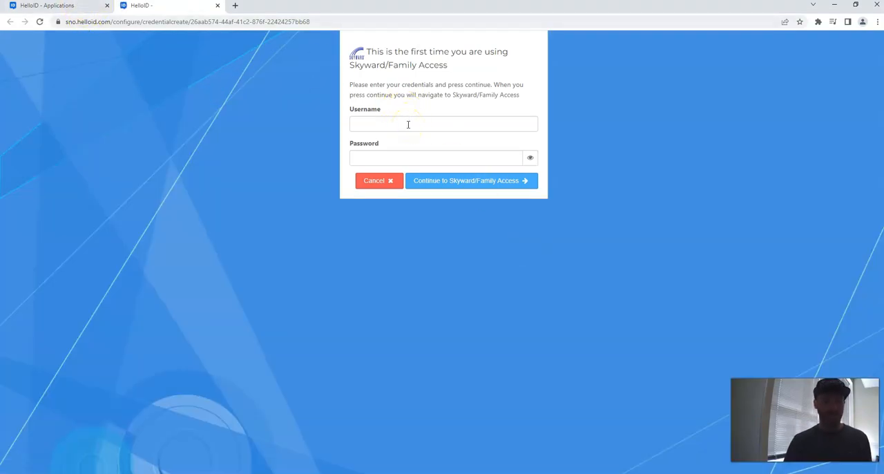
{"action": "left_click", "coordinate": [444, 125]}
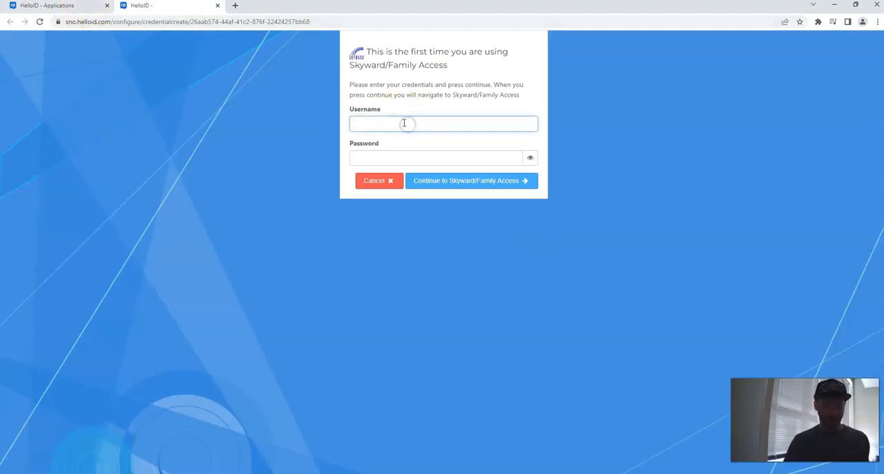
{"action": "type", "text": "test"}
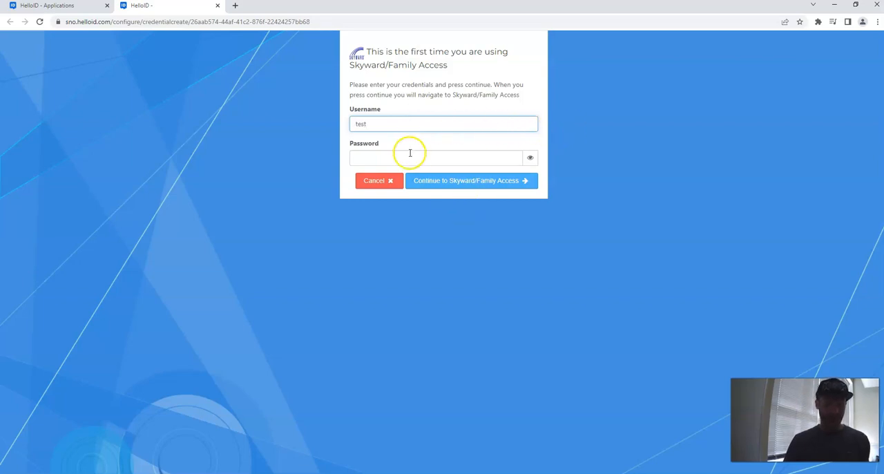
{"action": "type", "text": "••••"}
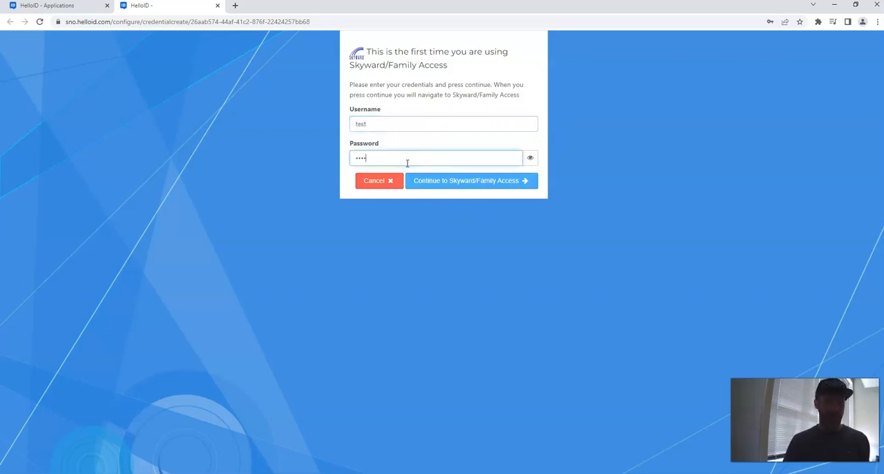
{"action": "mouse_move", "coordinate": [381, 136]}
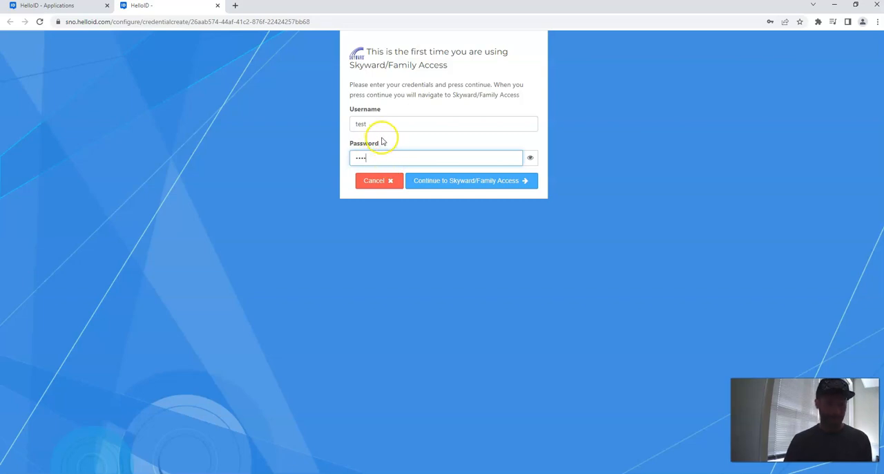
{"action": "left_click", "coordinate": [473, 179]}
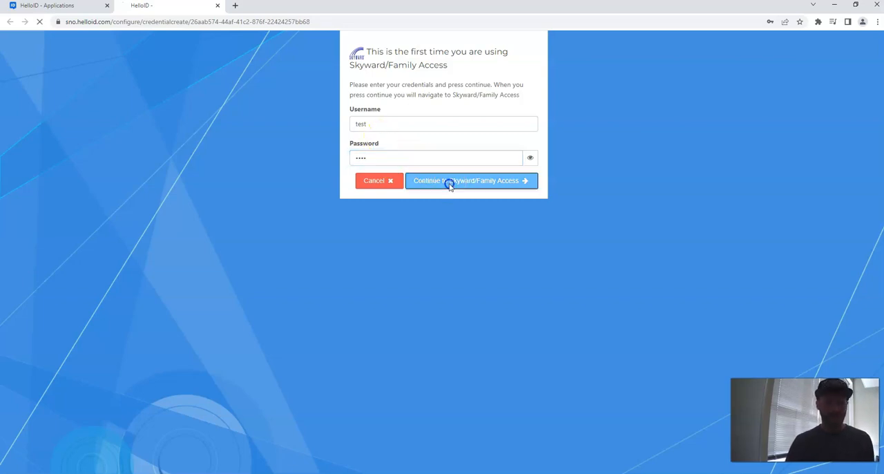
Dismiss Chrome's save-password offer and Skyward's invalid-login warning, then start Forgot Login/Password recovery
{"action": "left_click", "coordinate": [473, 179]}
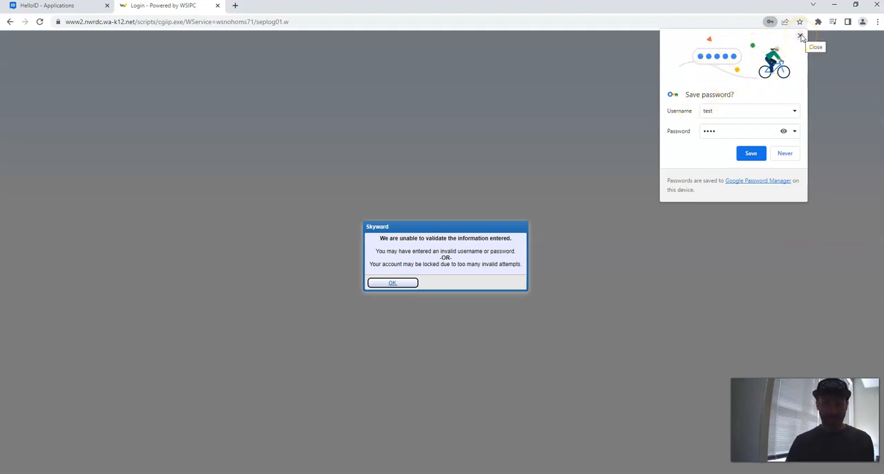
{"action": "left_click", "coordinate": [801, 36]}
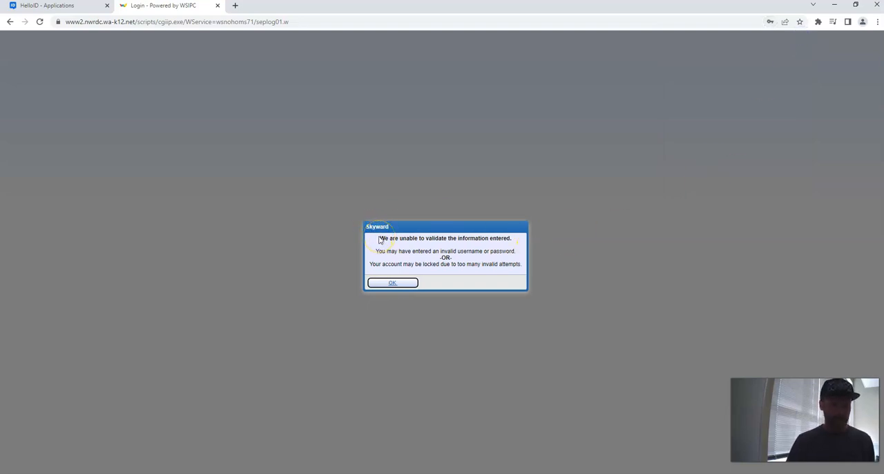
{"action": "left_click", "coordinate": [392, 282]}
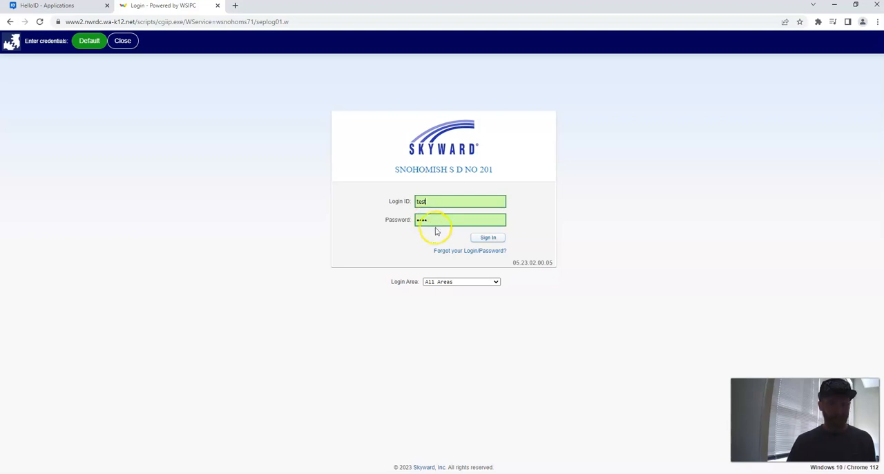
{"action": "mouse_move", "coordinate": [445, 254]}
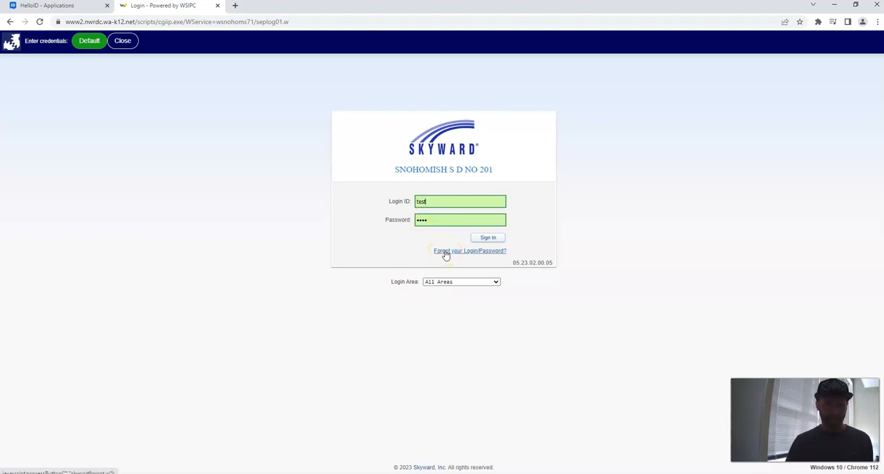
{"action": "left_click", "coordinate": [469, 250]}
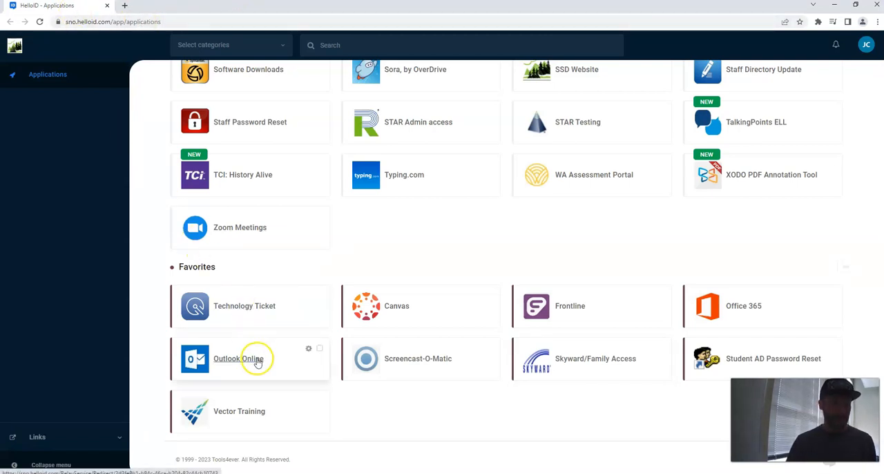
{"action": "mouse_move", "coordinate": [249, 359]}
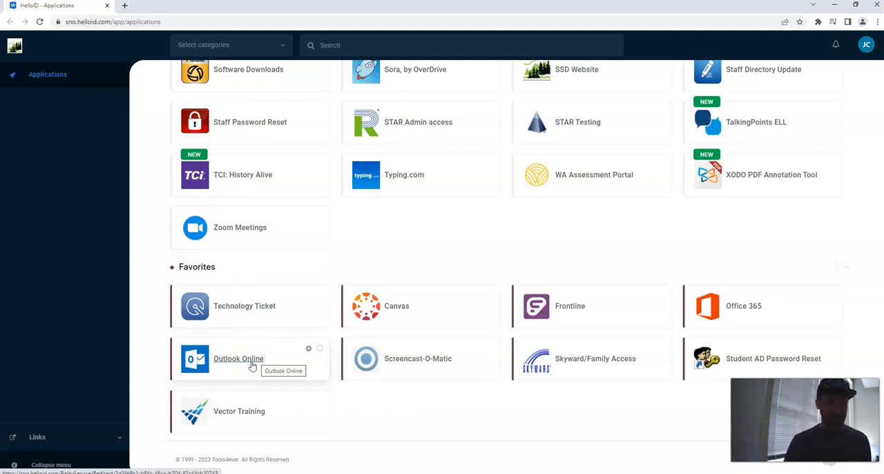
{"action": "mouse_move", "coordinate": [253, 365]}
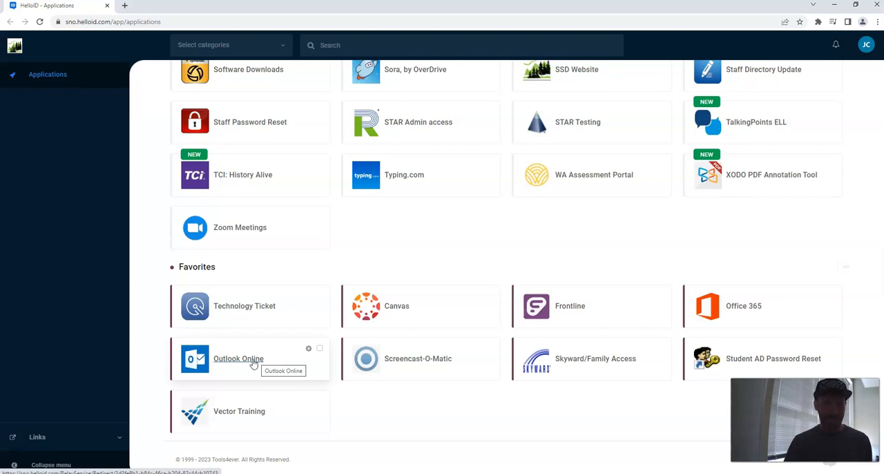
{"action": "left_click", "coordinate": [254, 366]}
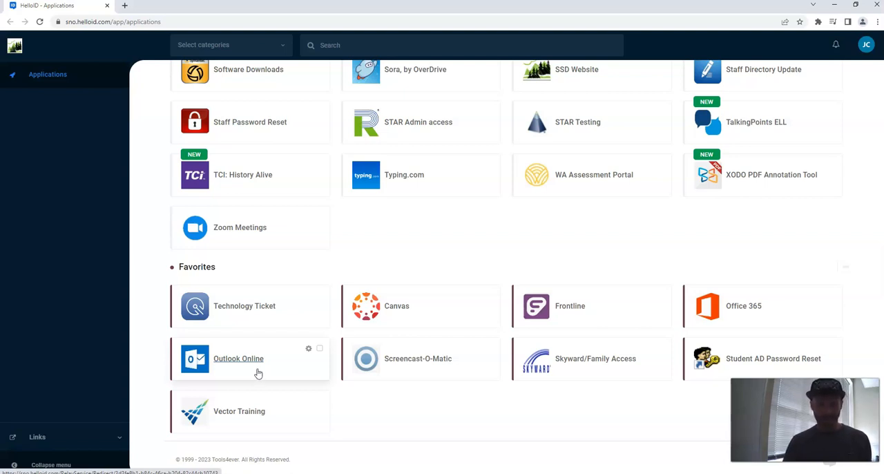
{"action": "mouse_move", "coordinate": [260, 365]}
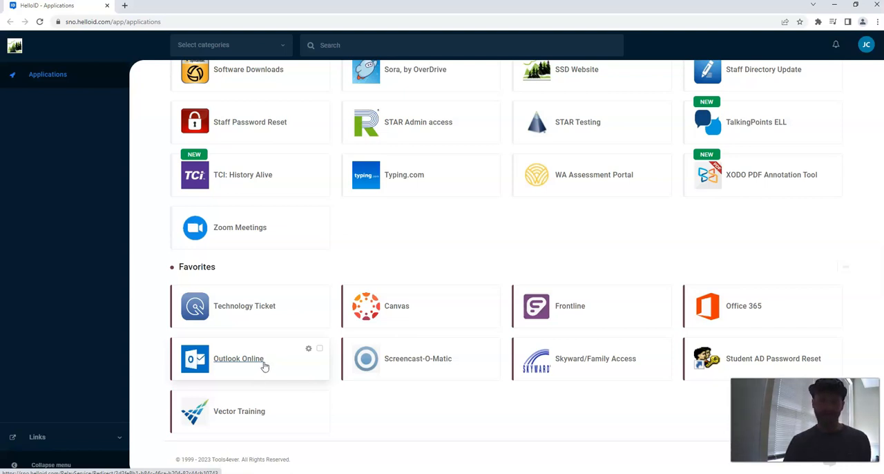
{"action": "mouse_move", "coordinate": [263, 366]}
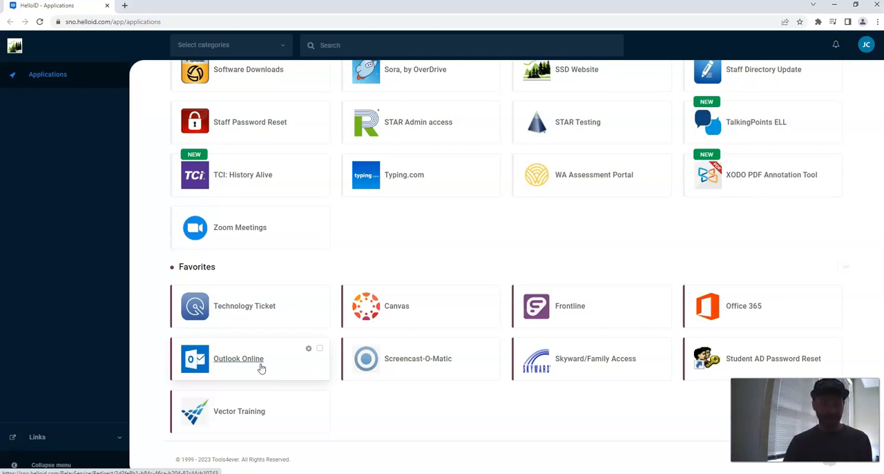
{"action": "mouse_move", "coordinate": [263, 368]}
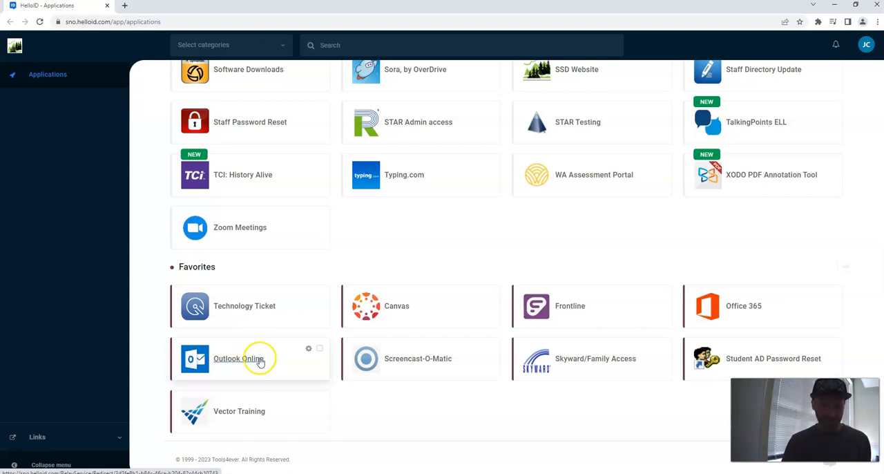
{"action": "mouse_move", "coordinate": [259, 359]}
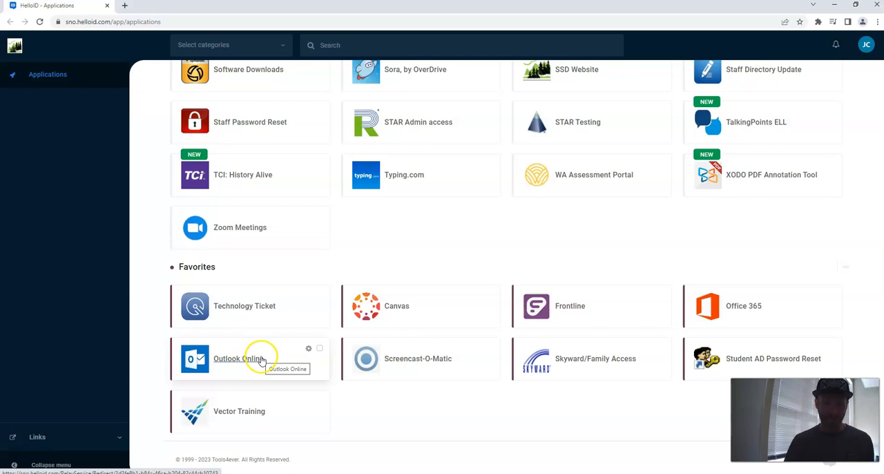
{"action": "mouse_move", "coordinate": [624, 358]}
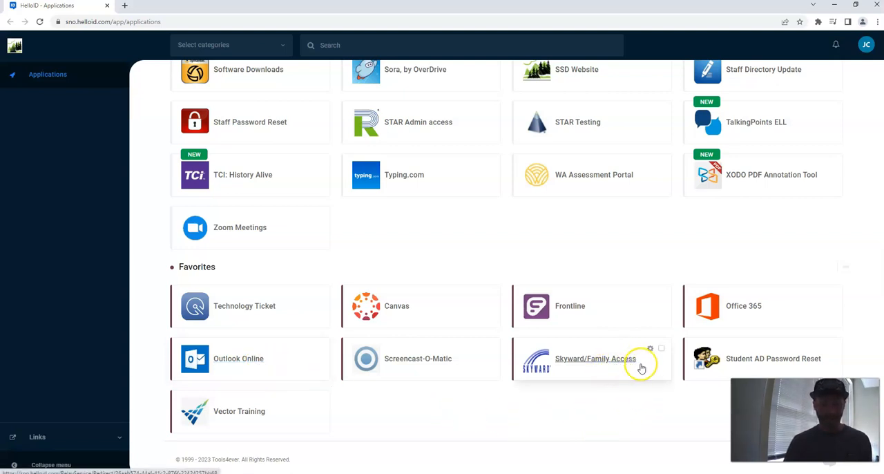
{"action": "left_click", "coordinate": [650, 349]}
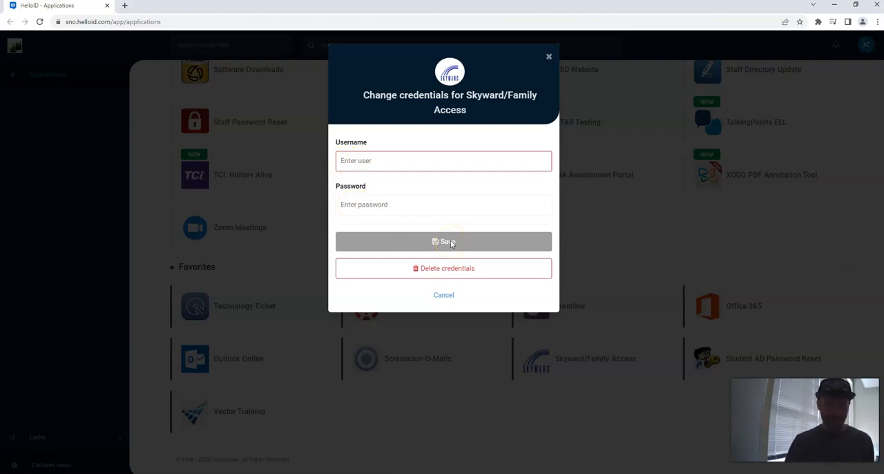
{"action": "mouse_move", "coordinate": [612, 359]}
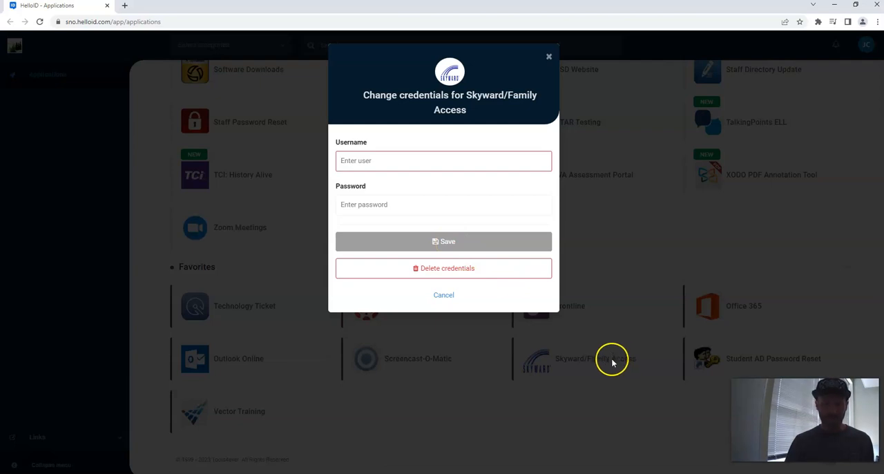
{"action": "mouse_move", "coordinate": [602, 354]}
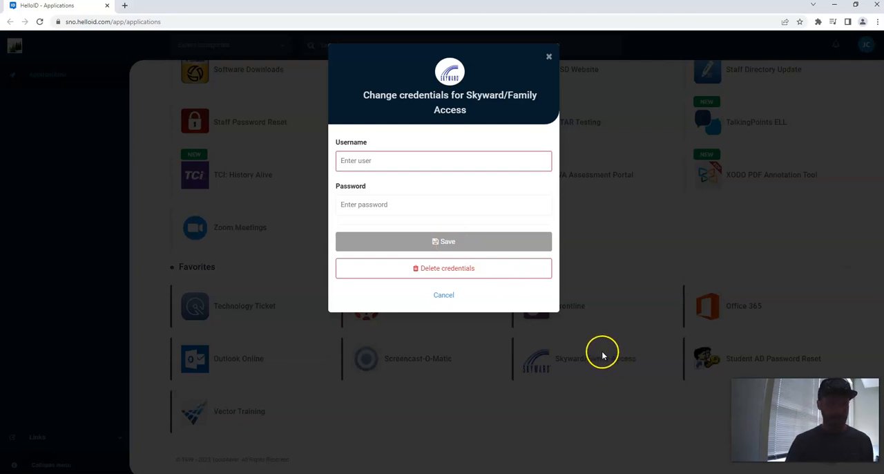
{"action": "mouse_move", "coordinate": [596, 346]}
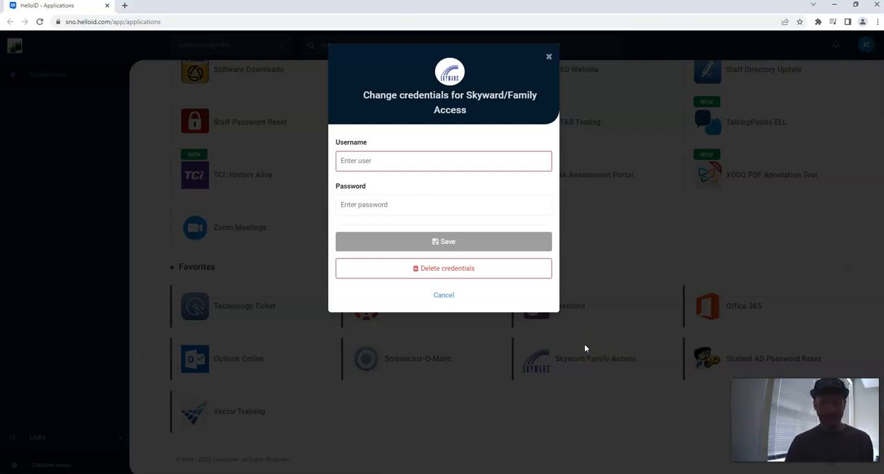
{"action": "mouse_move", "coordinate": [547, 69]}
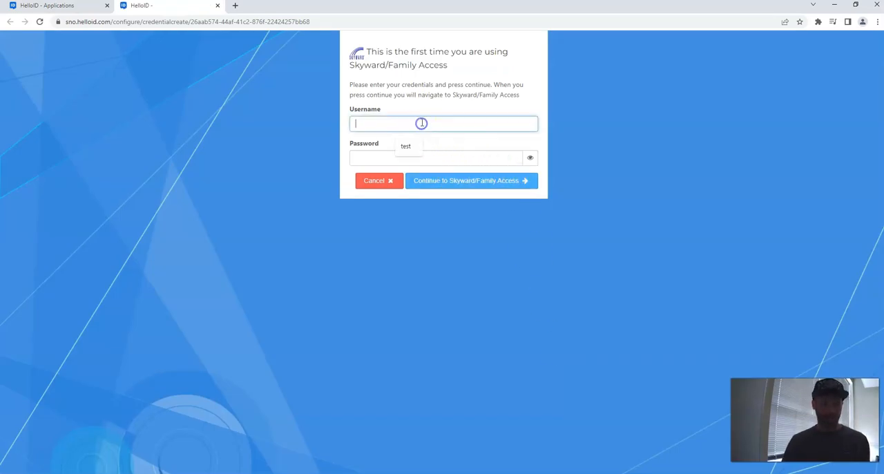
{"action": "type", "text": "test"}
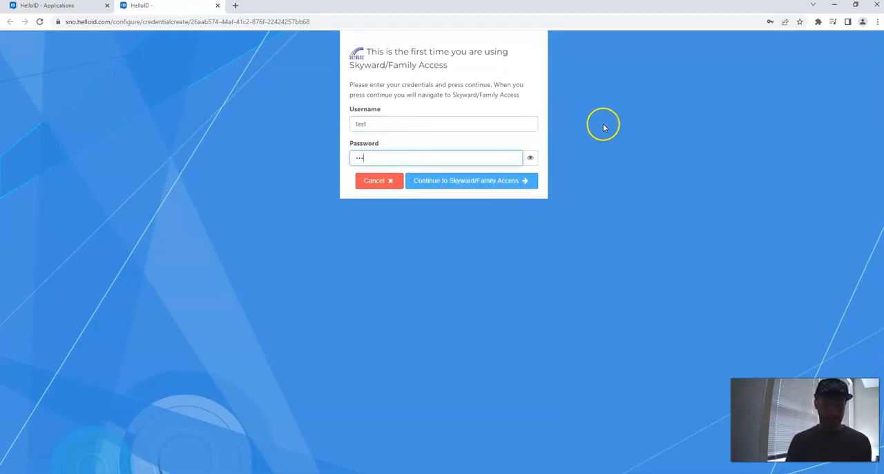
{"action": "left_click", "coordinate": [473, 180]}
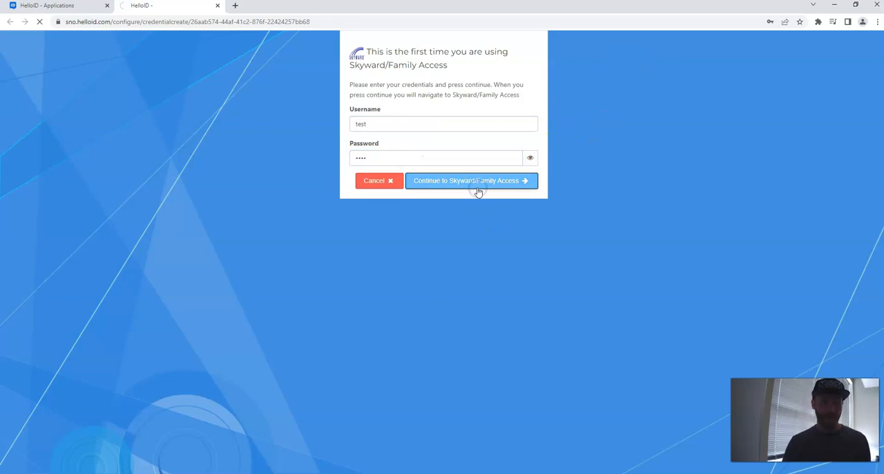
{"action": "left_click", "coordinate": [471, 180]}
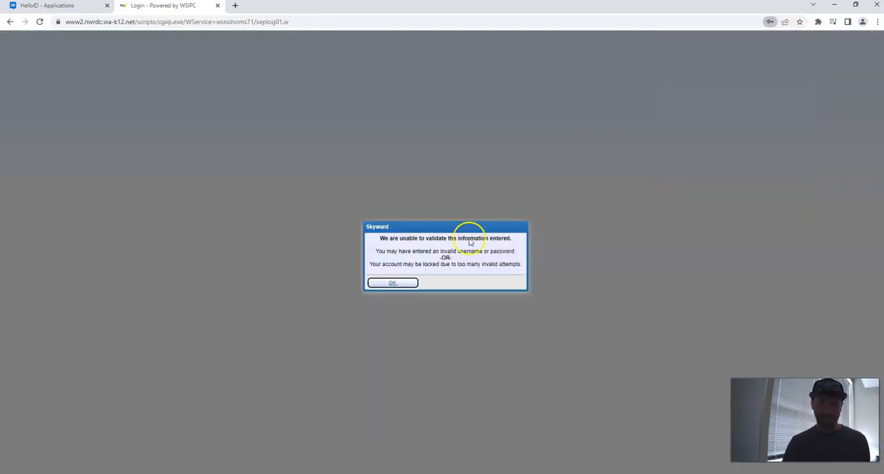
Acknowledge Skyward's invalid-login warning, start Forgot Login/Password, and reopen the tile's credentials form via its gear
{"action": "left_click", "coordinate": [393, 282]}
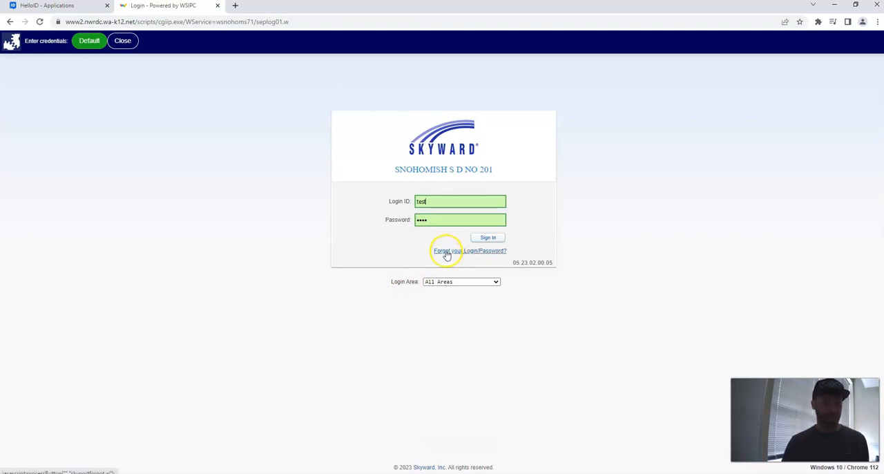
{"action": "left_click", "coordinate": [470, 250]}
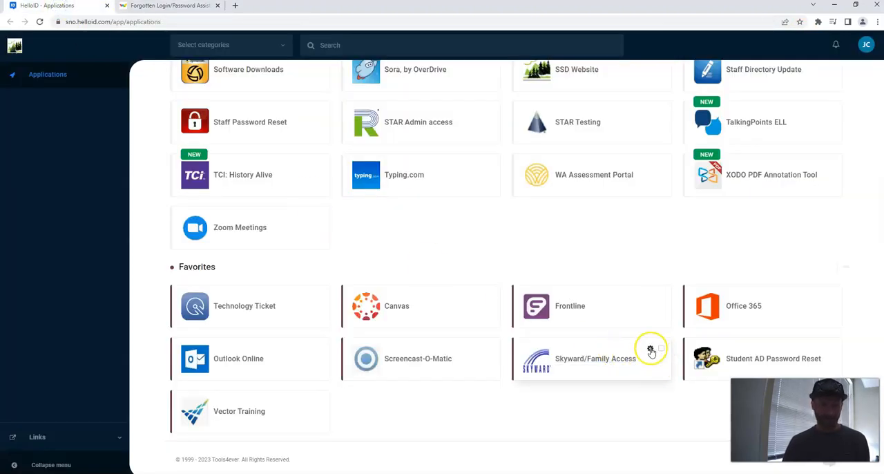
{"action": "left_click", "coordinate": [649, 350]}
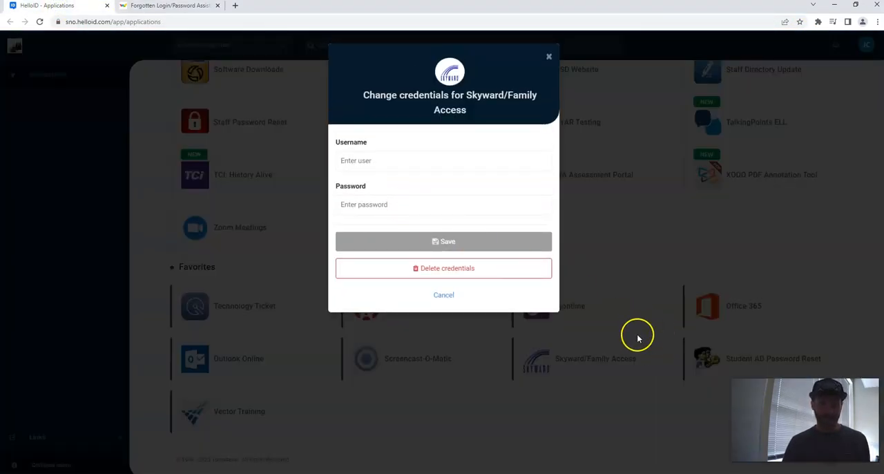
{"action": "mouse_move", "coordinate": [3, 425]}
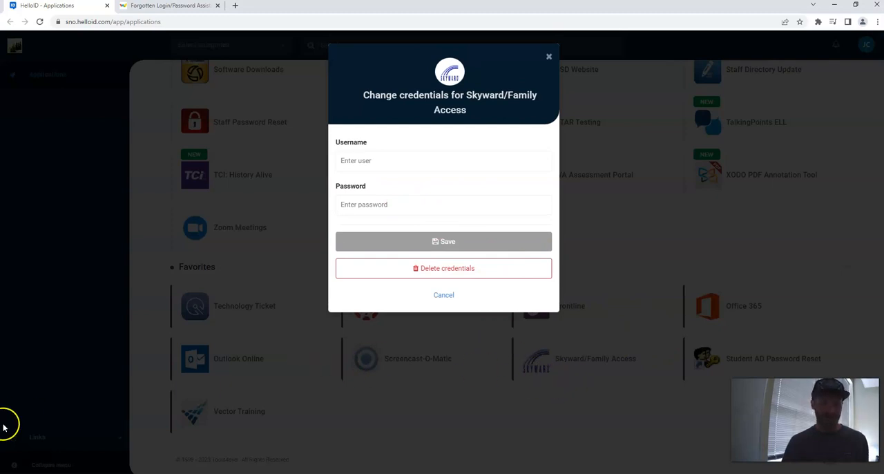